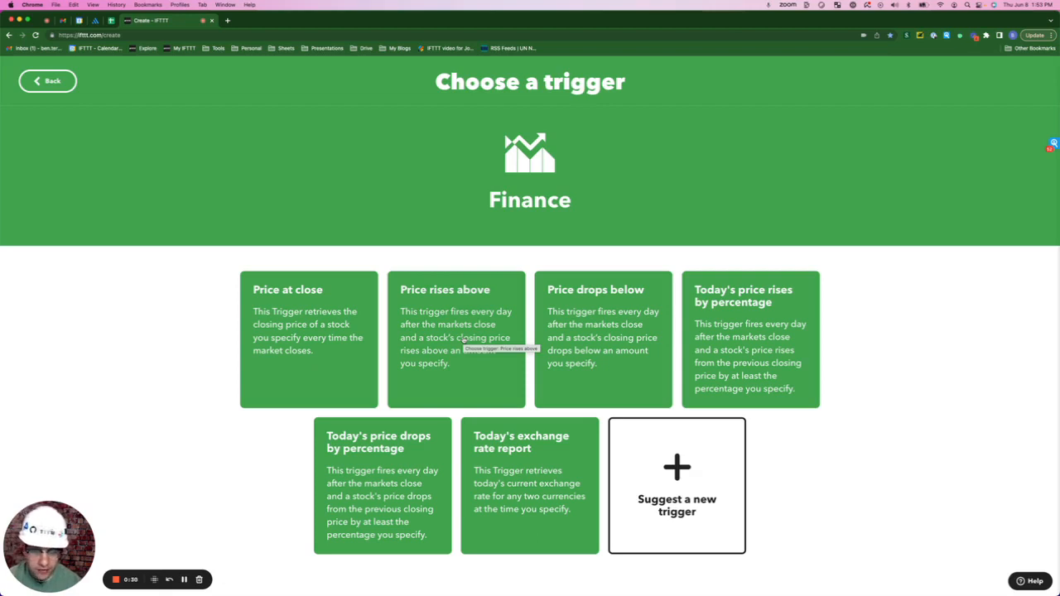
pyautogui.moveTo(605, 340)
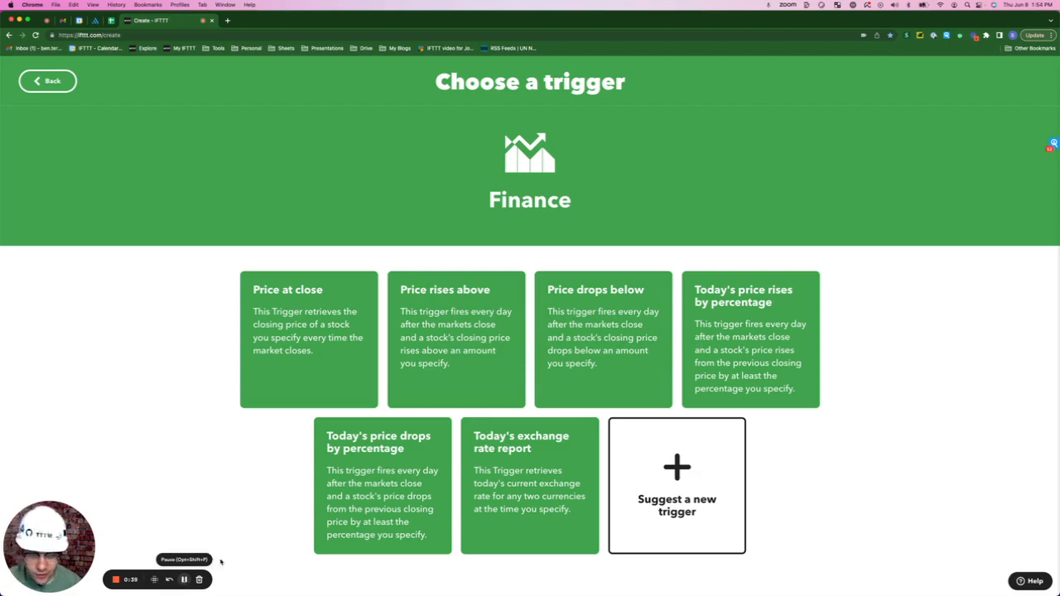
pyautogui.moveTo(579, 300)
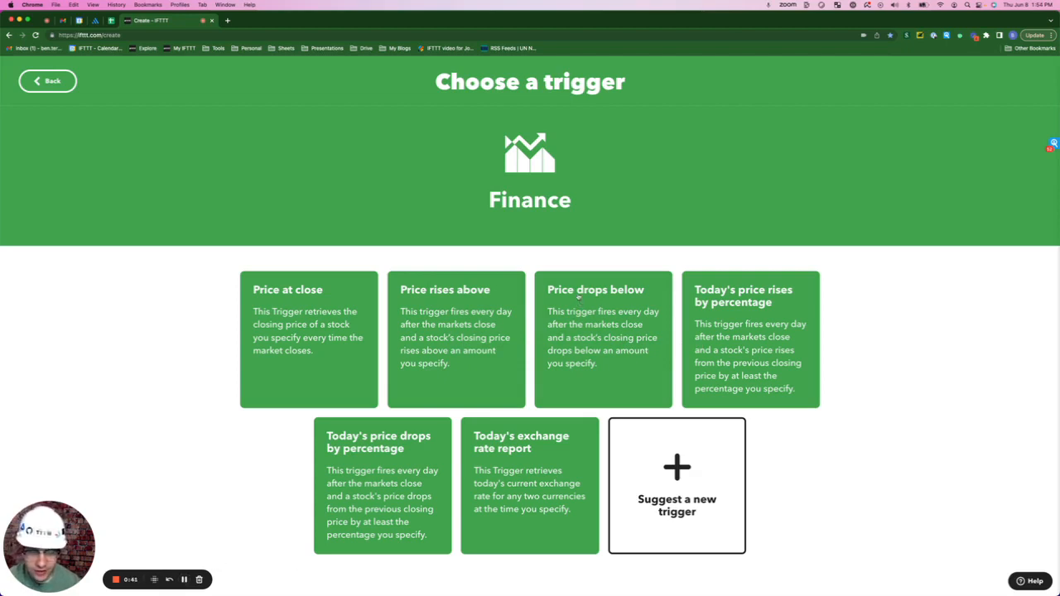
pyautogui.moveTo(603, 299)
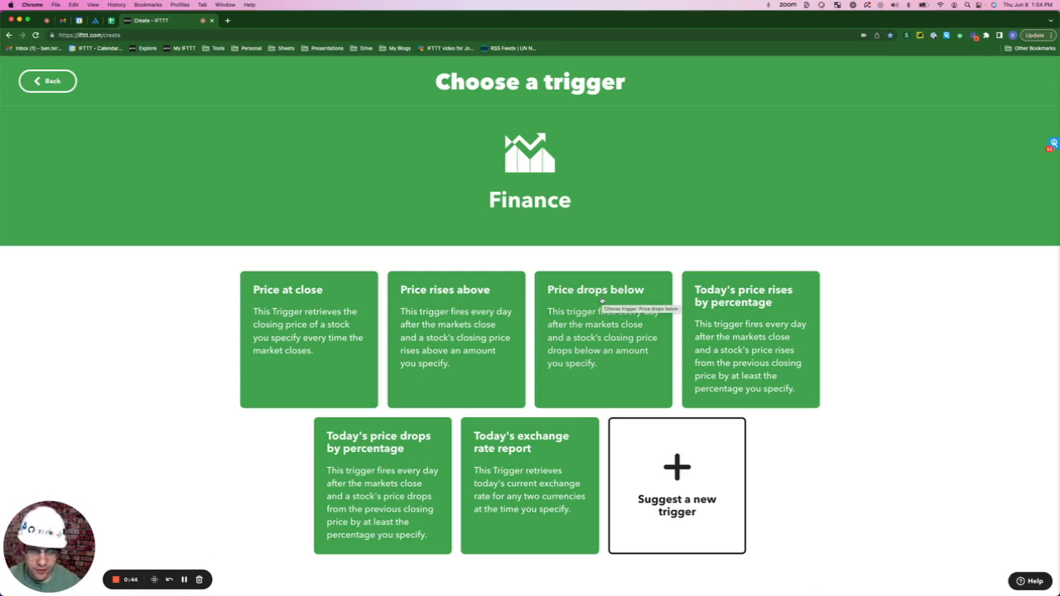
# Step: Choose Finance's 'Price drops below' trigger for a stock's closing price
pyautogui.click(603, 289)
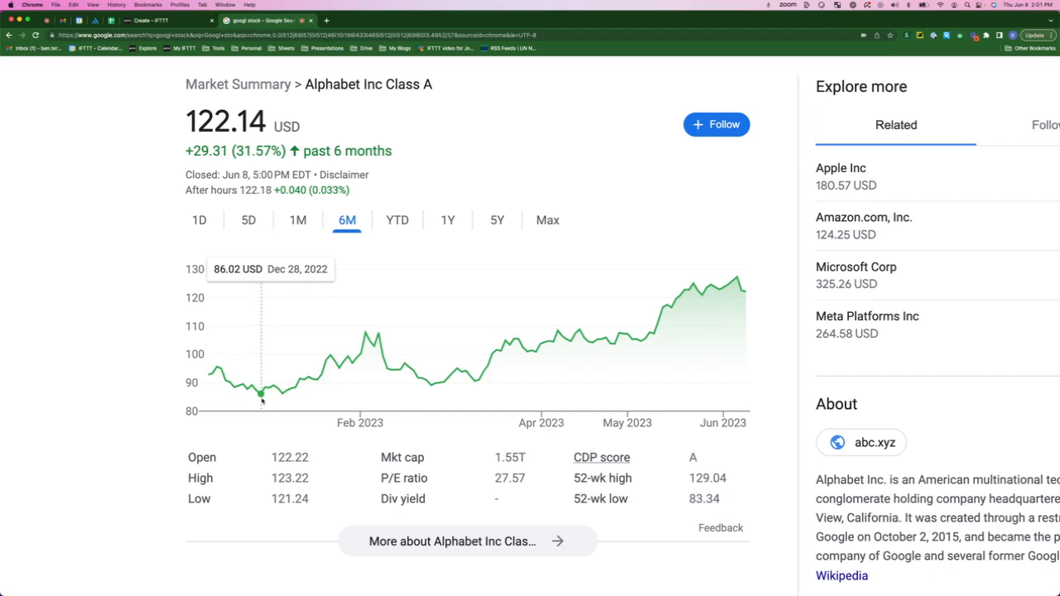
pyautogui.moveTo(261, 404)
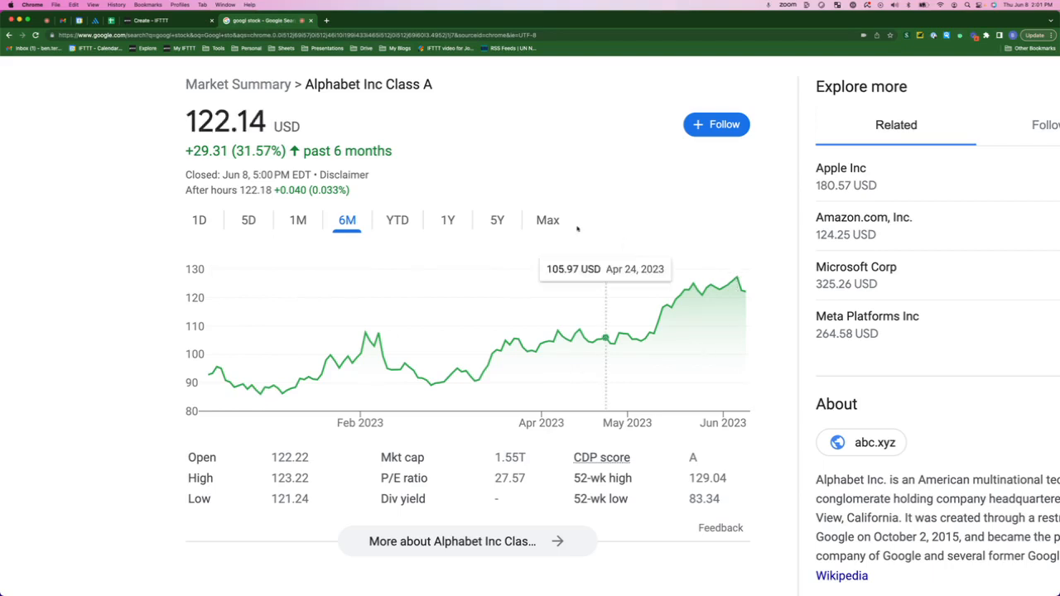
pyautogui.moveTo(577, 229)
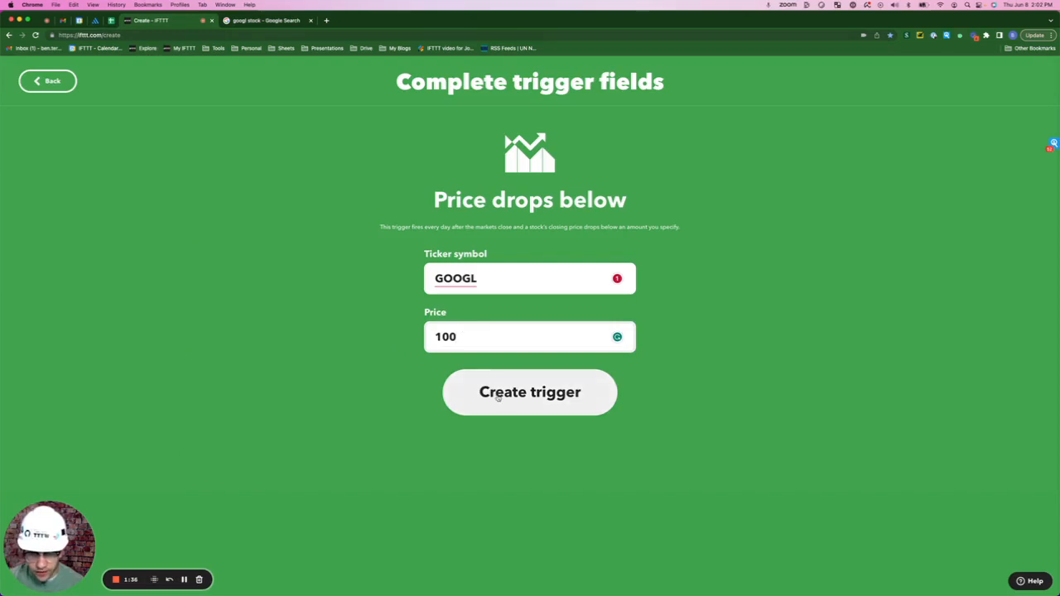
# Step: Save the GOOGL-below-100 trigger and pick Gmail as the action service
pyautogui.click(529, 392)
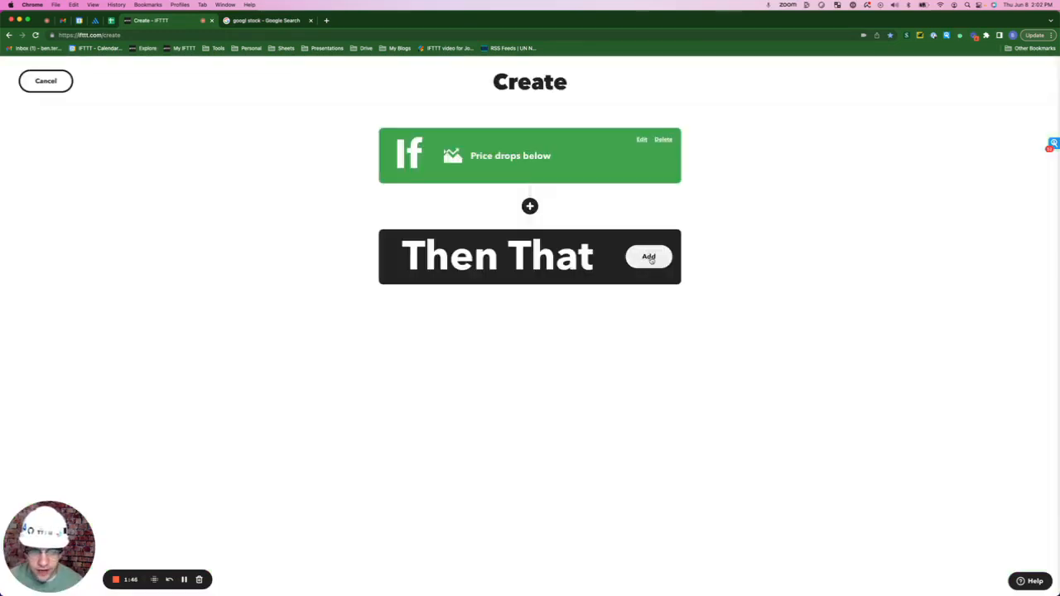
pyautogui.click(649, 256)
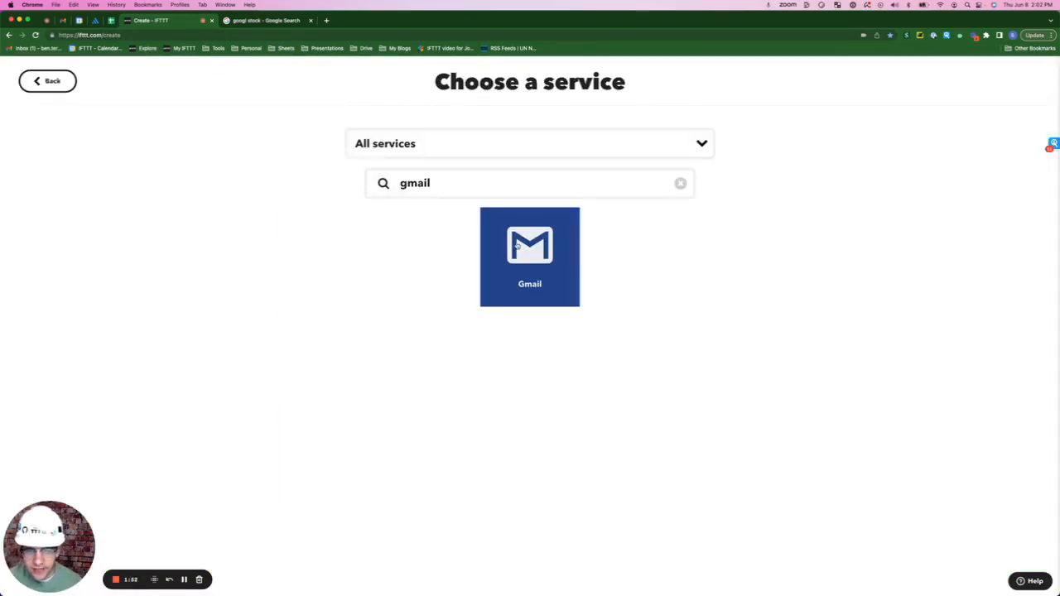
pyautogui.click(529, 257)
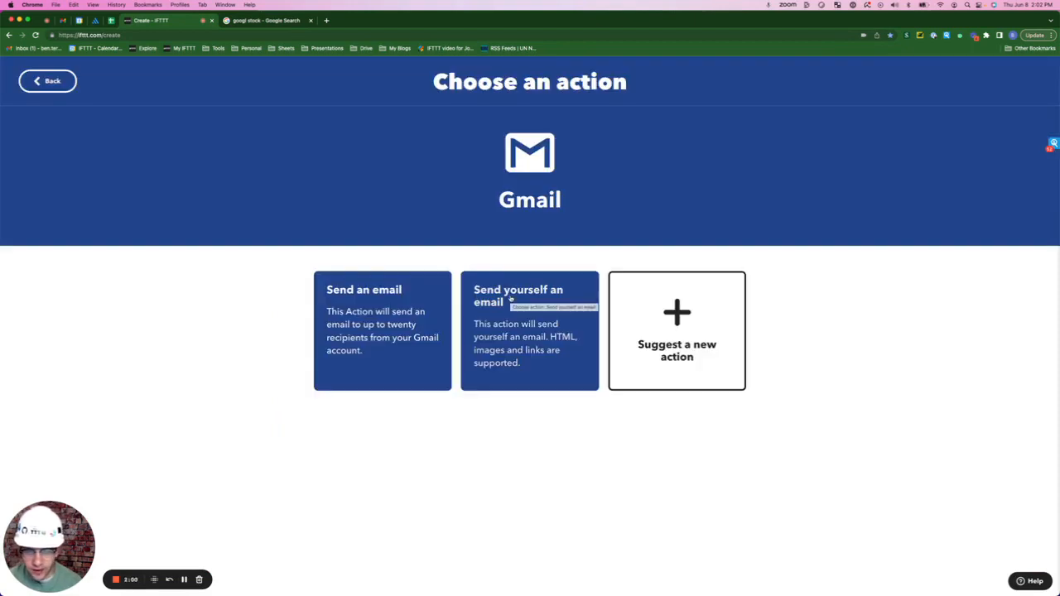
# Step: Add the Gmail 'Send yourself an email' action and create it
pyautogui.click(530, 331)
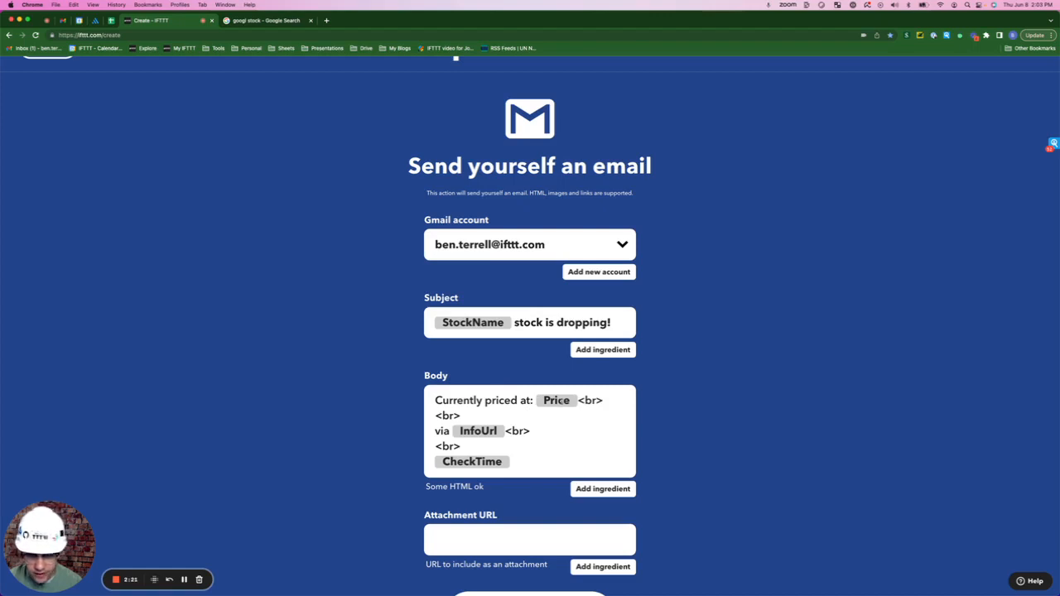
pyautogui.scroll(-3)
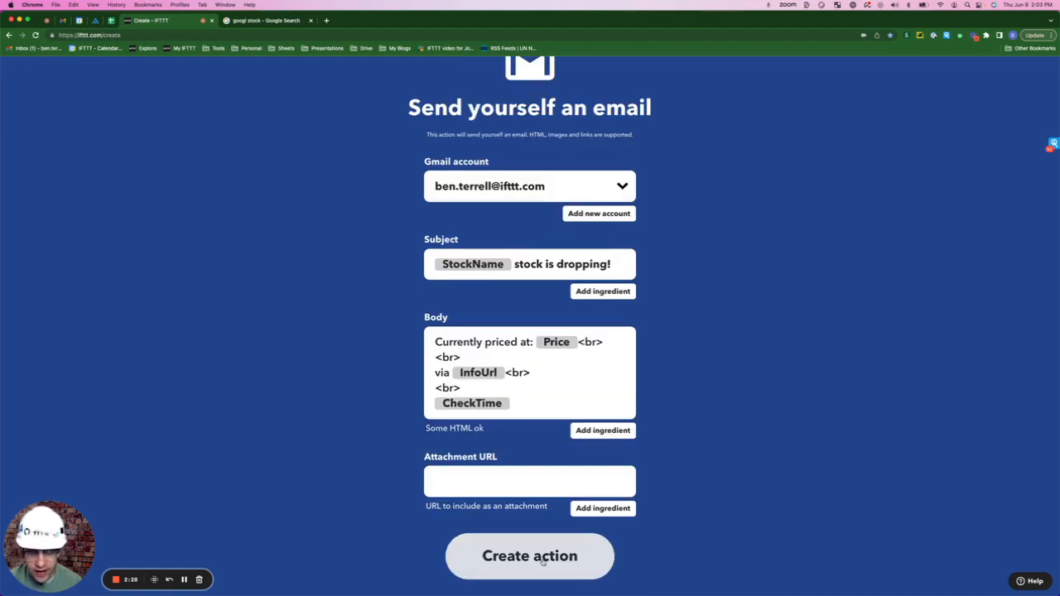
pyautogui.click(529, 556)
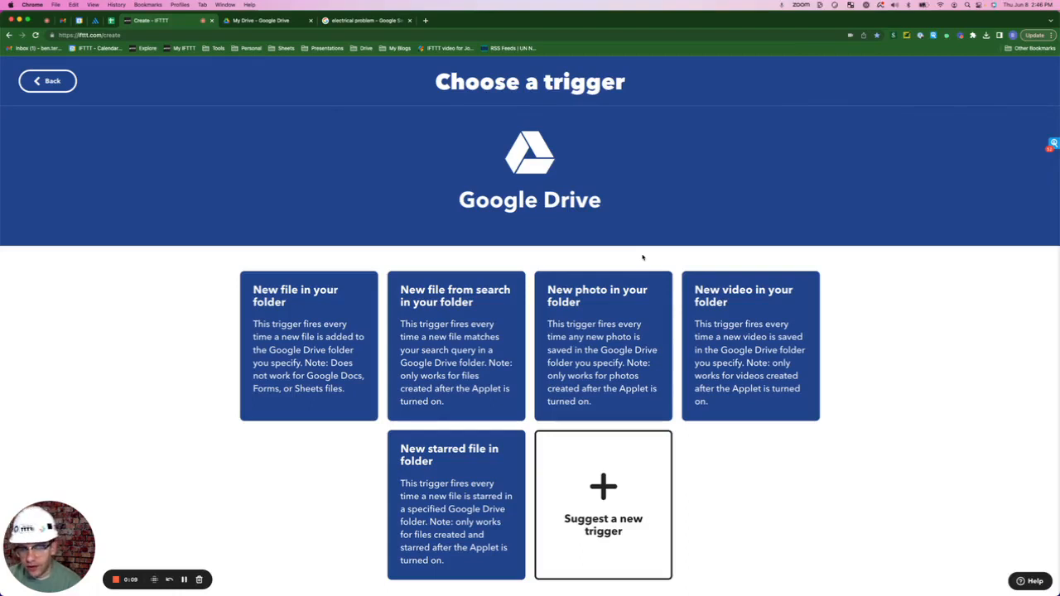
# Step: Set the trigger to new files in the Electrical Drive folder and create it
pyautogui.click(308, 296)
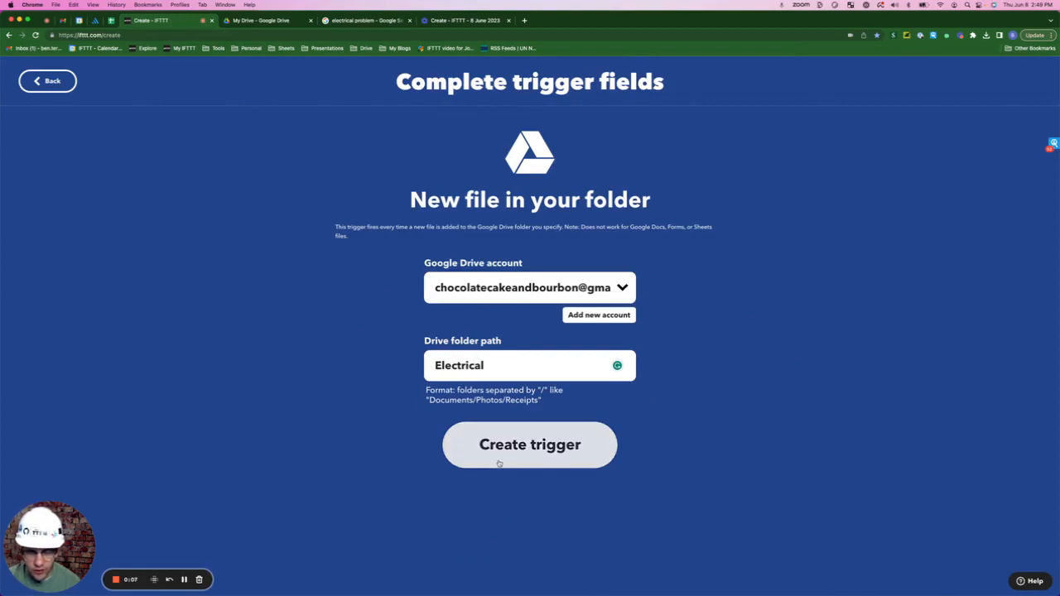
pyautogui.click(529, 445)
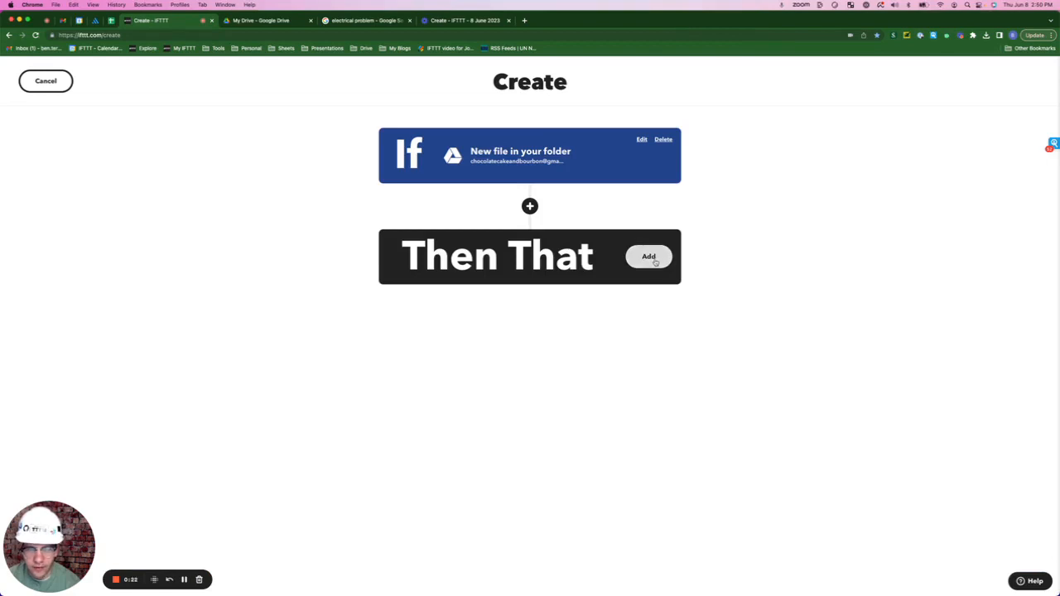
# Step: Pick Gmail's 'Send an email' action for the Drive applet
pyautogui.click(649, 256)
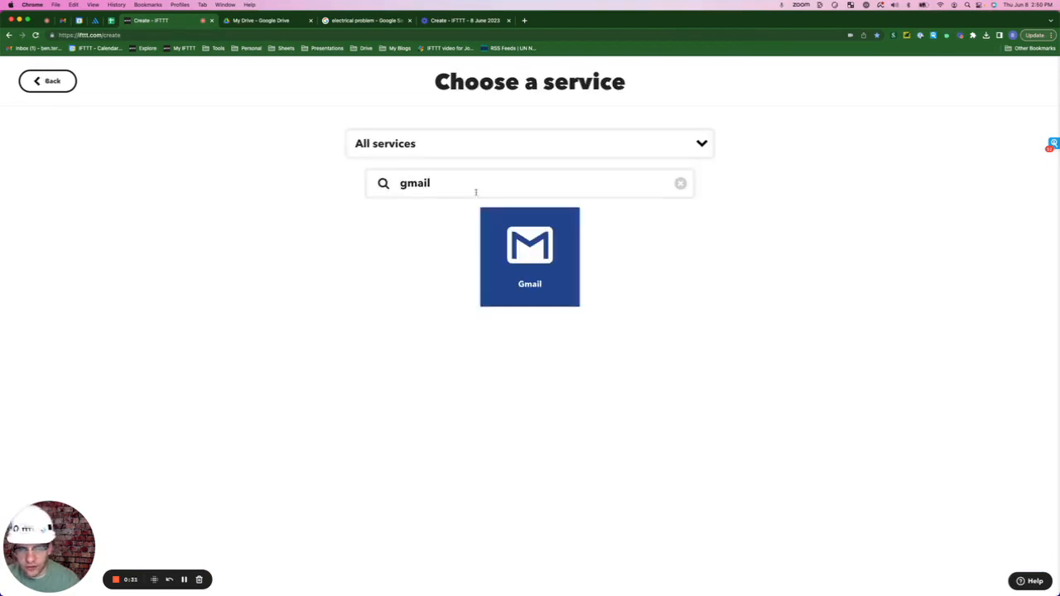
pyautogui.click(530, 257)
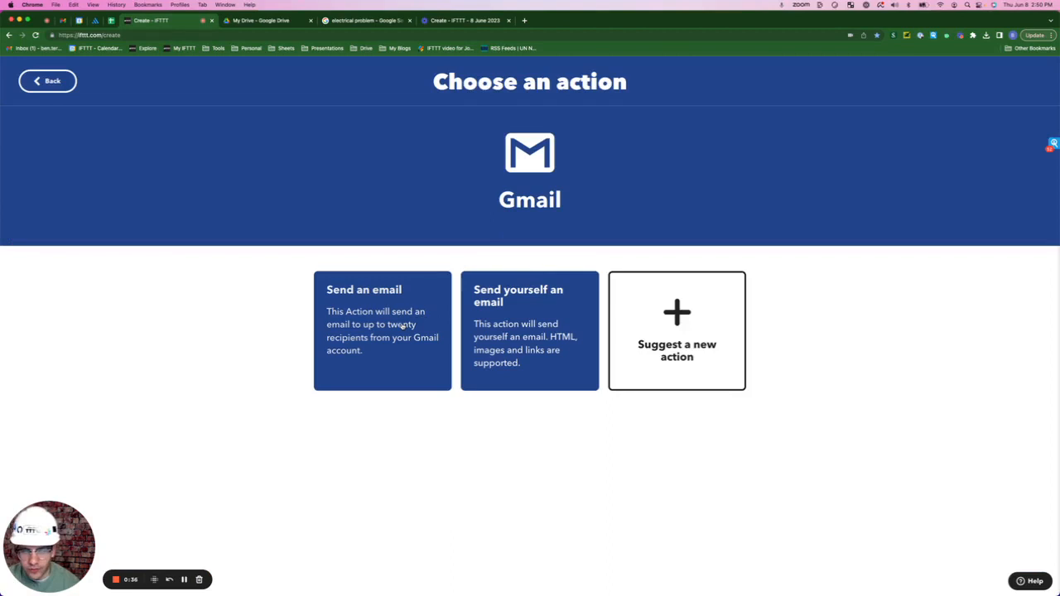
pyautogui.click(382, 289)
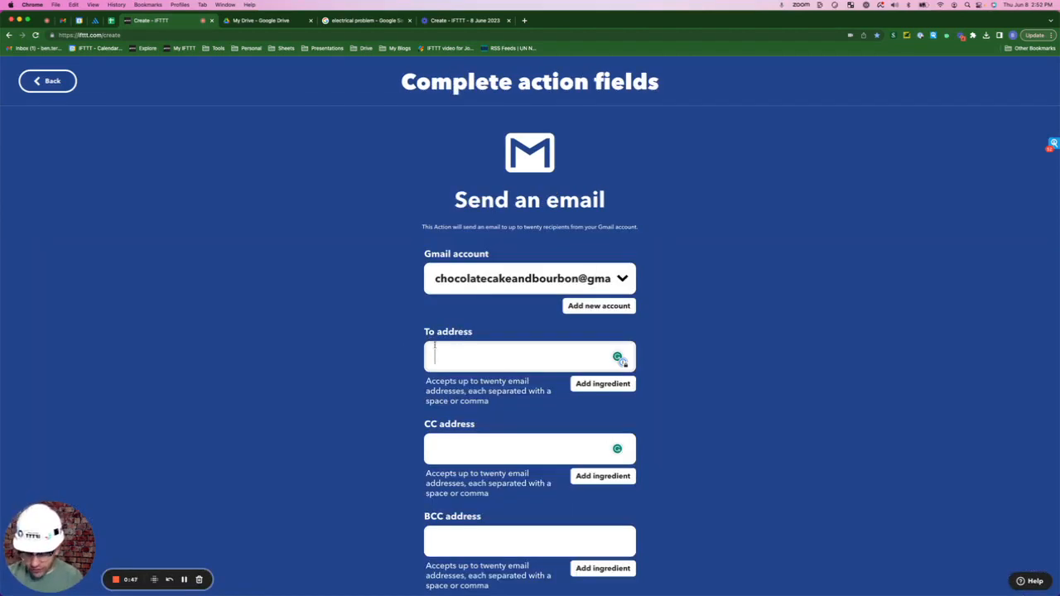
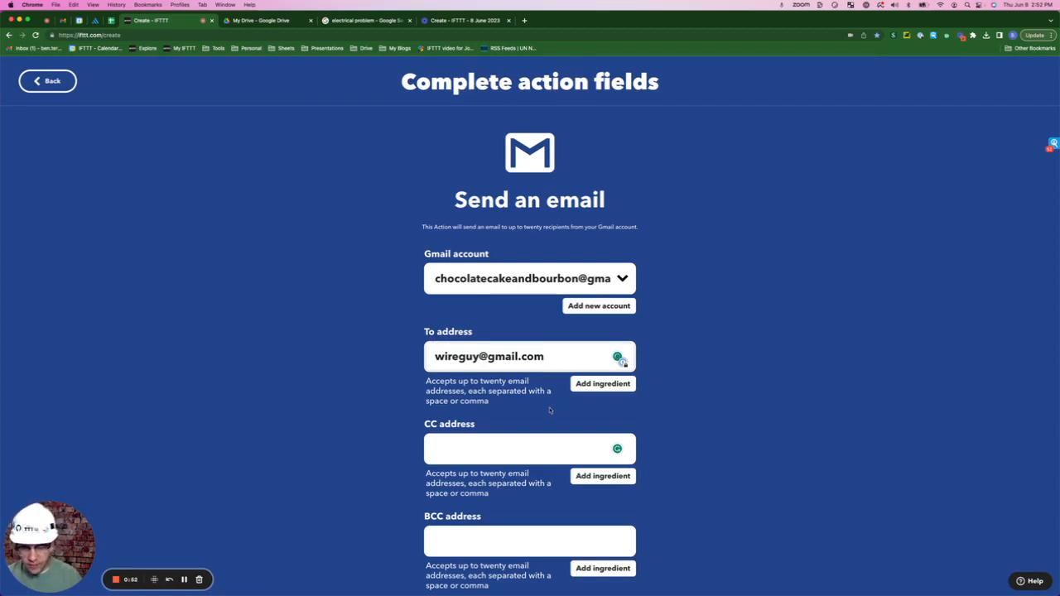
pyautogui.click(531, 449)
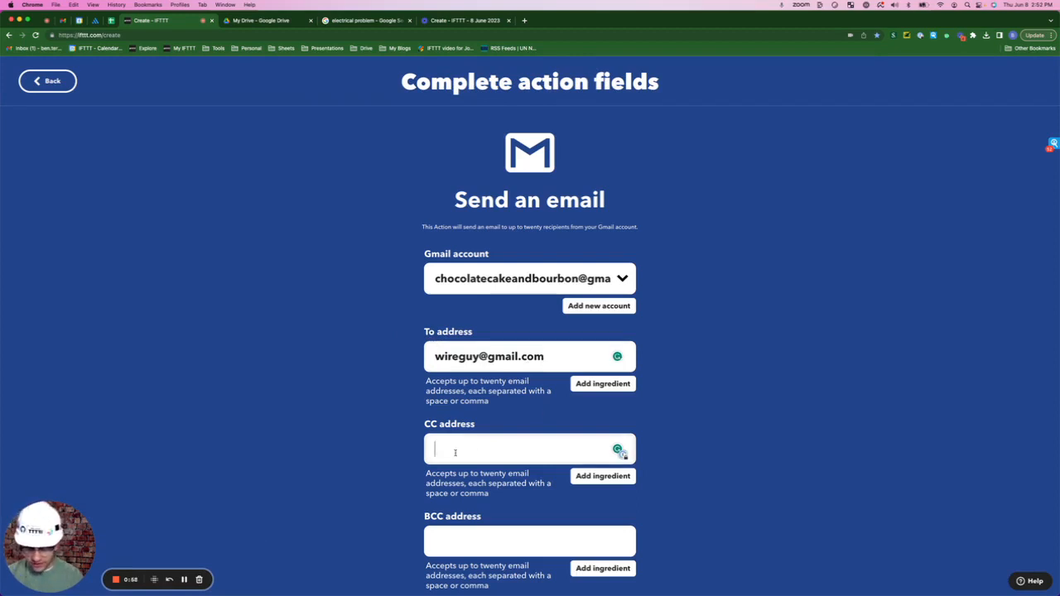
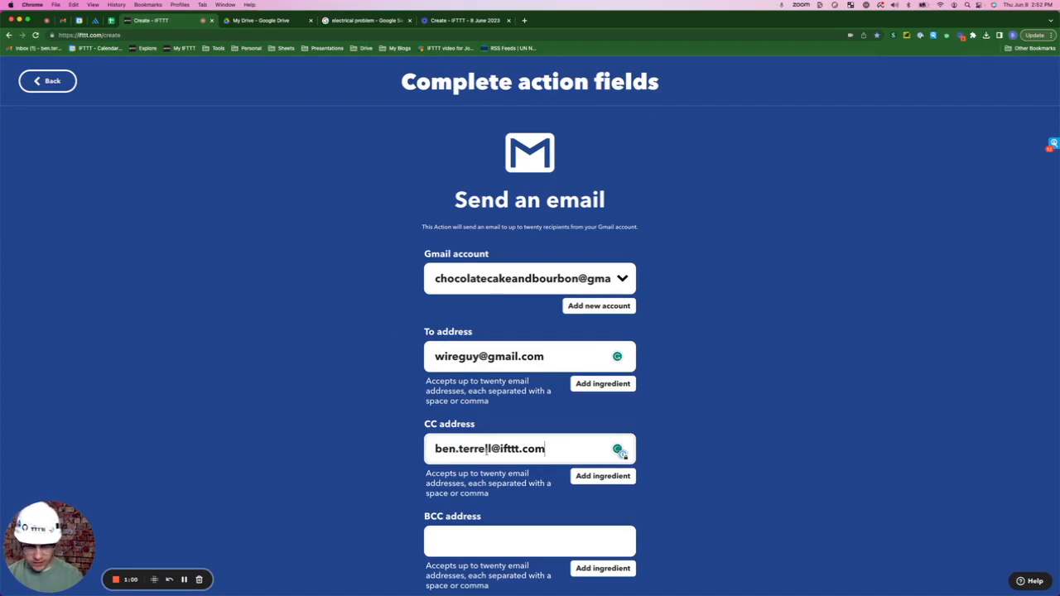
# Step: Set the subject to '{{Filename}} added to Electrical photos' and create the action
pyautogui.scroll(-3)
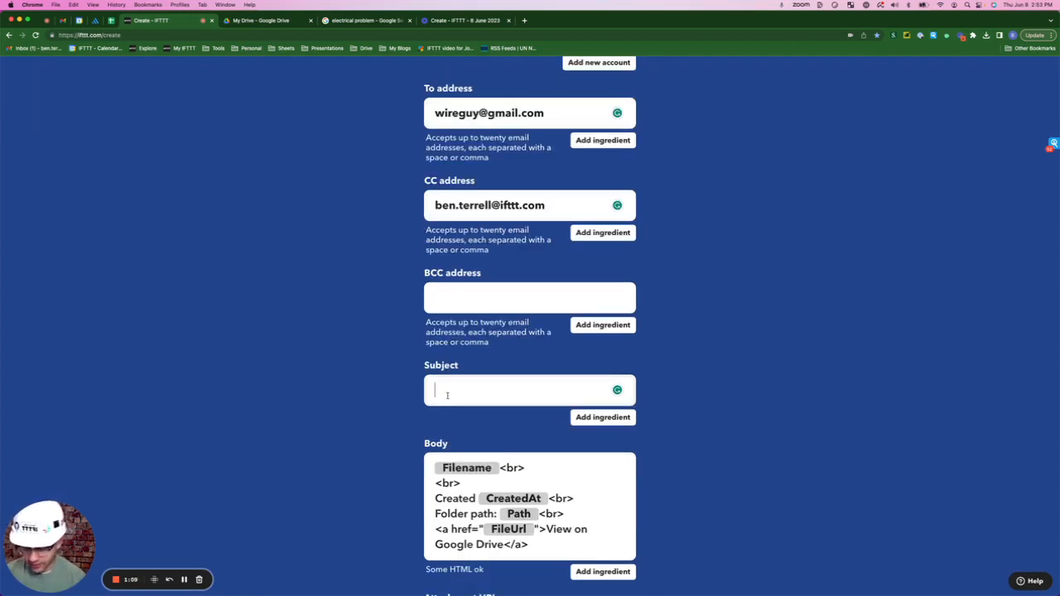
pyautogui.write('{{Filename}} added to Electrical photos')
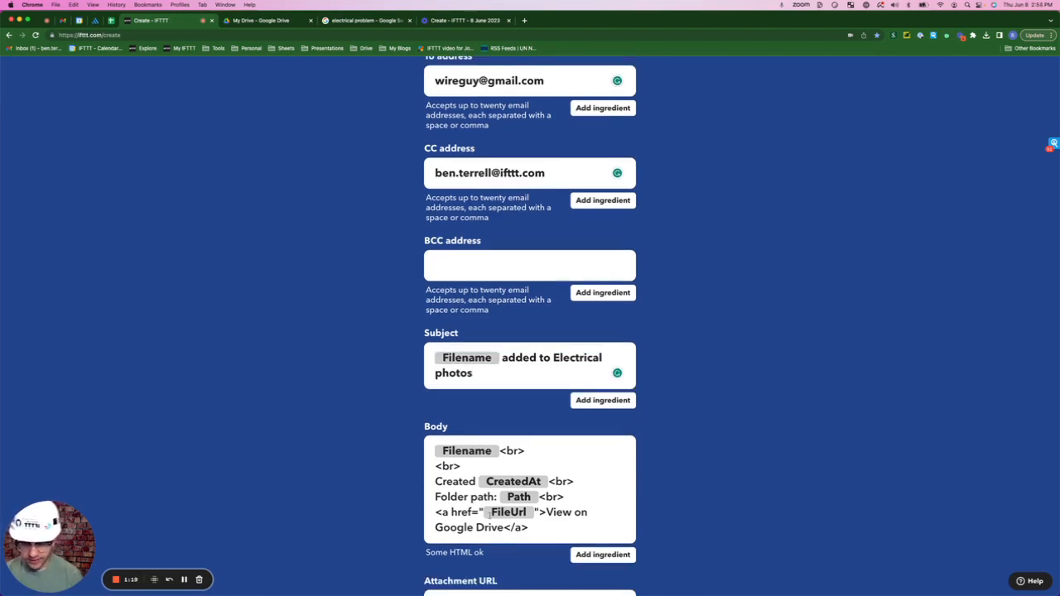
pyautogui.scroll(-3)
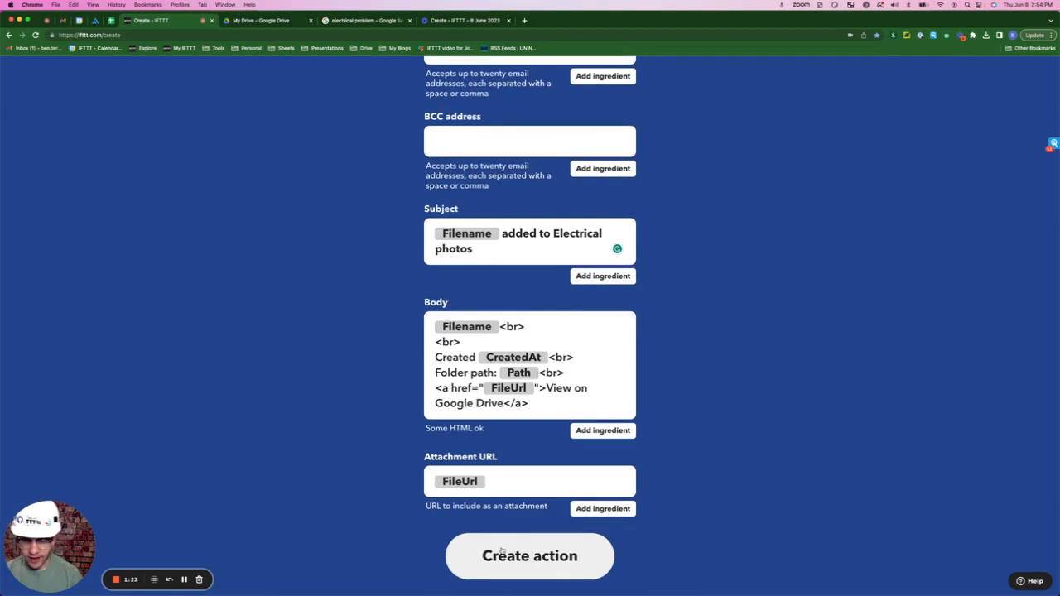
pyautogui.click(276, 20)
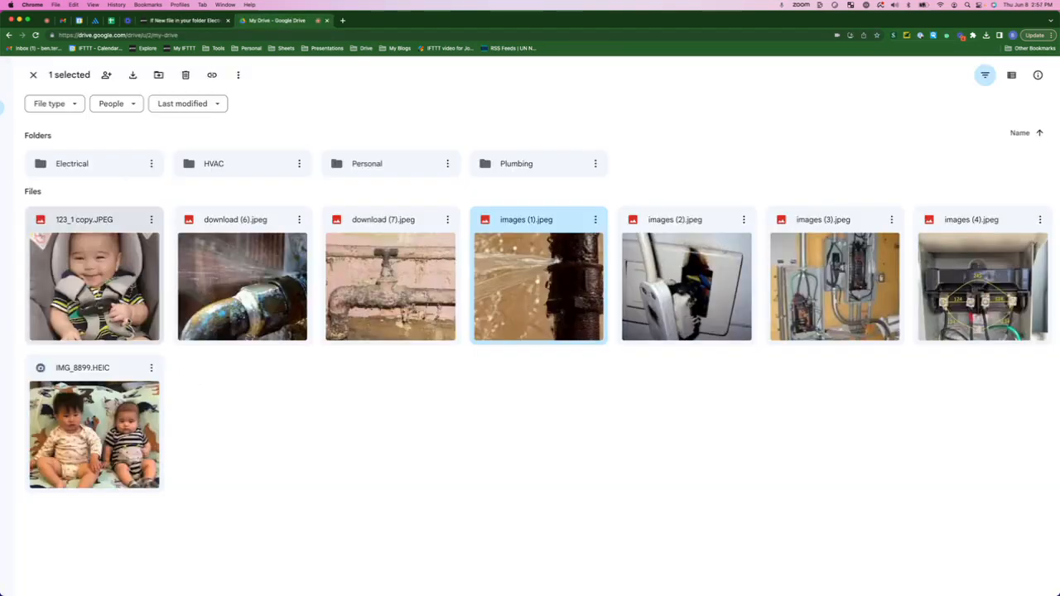
# Step: Select the 123_1 copy photo in My Drive to move it out of the list
pyautogui.click(94, 286)
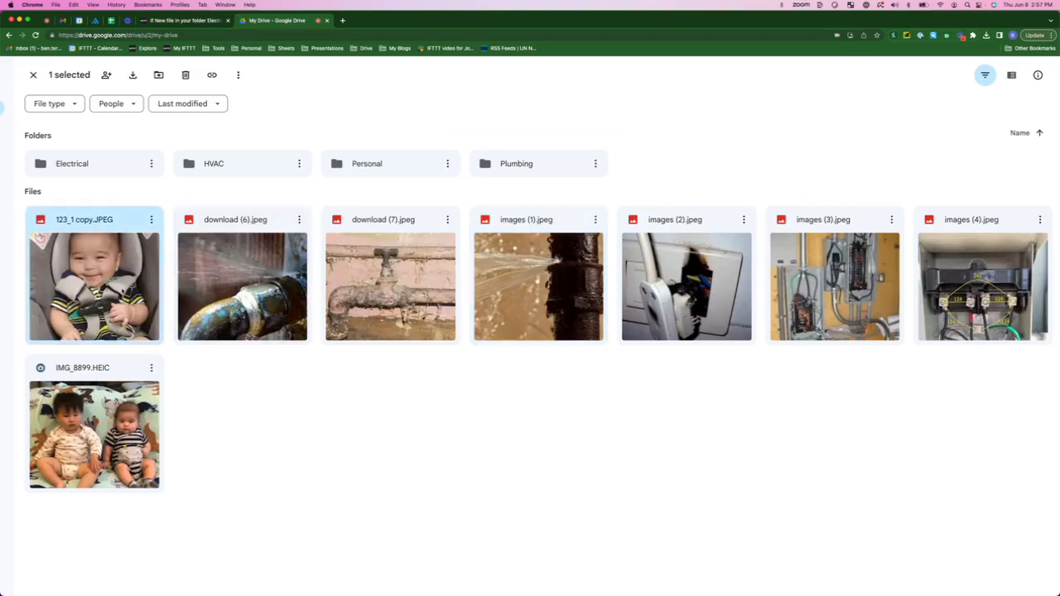
pyautogui.moveTo(367, 163)
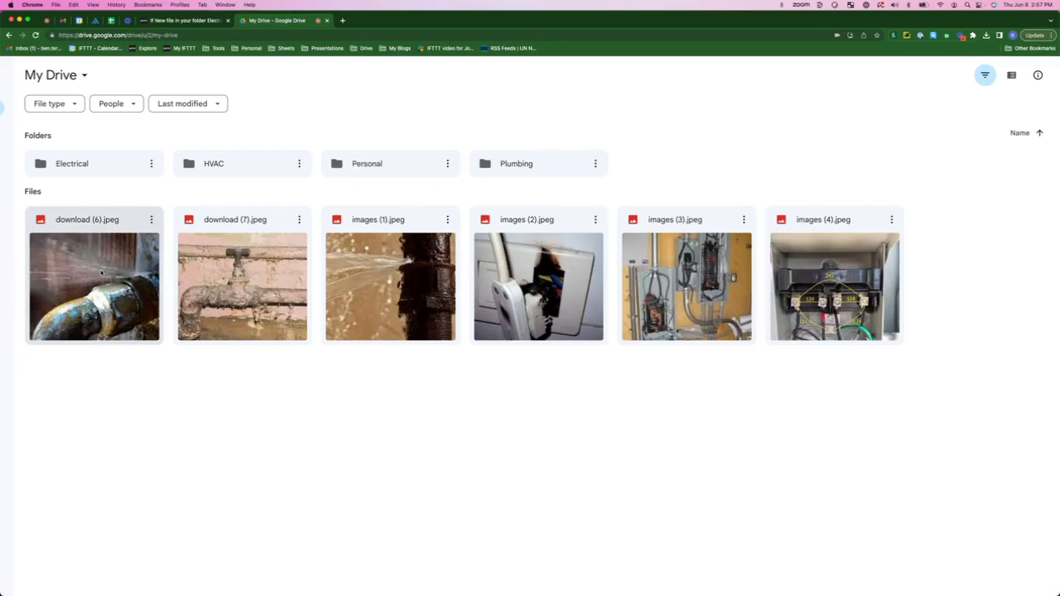
pyautogui.click(94, 286)
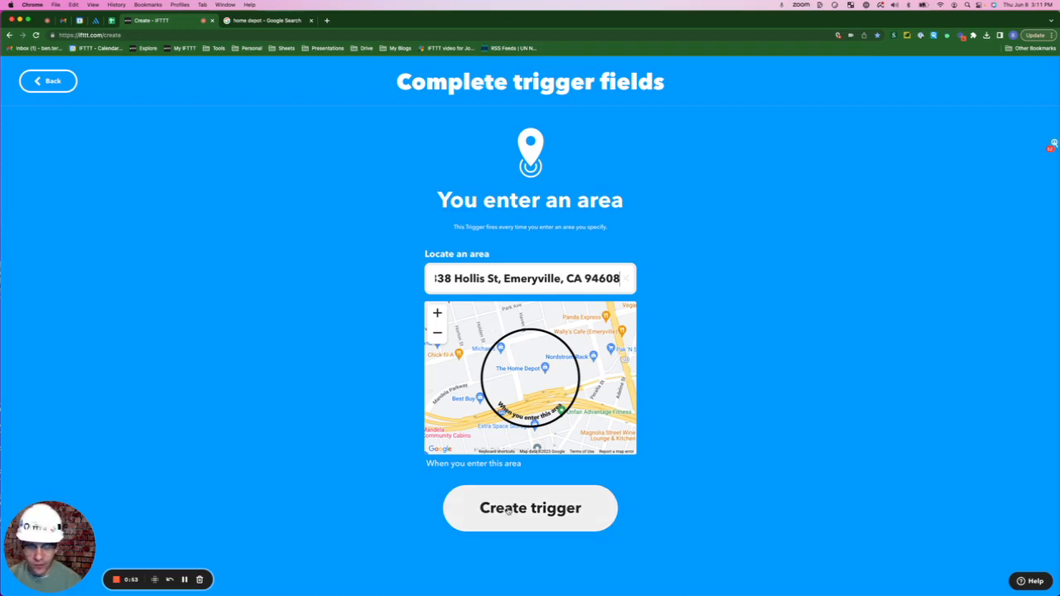
# Step: Create the 'You enter an area' trigger around the Emeryville Home Depot
pyautogui.click(530, 508)
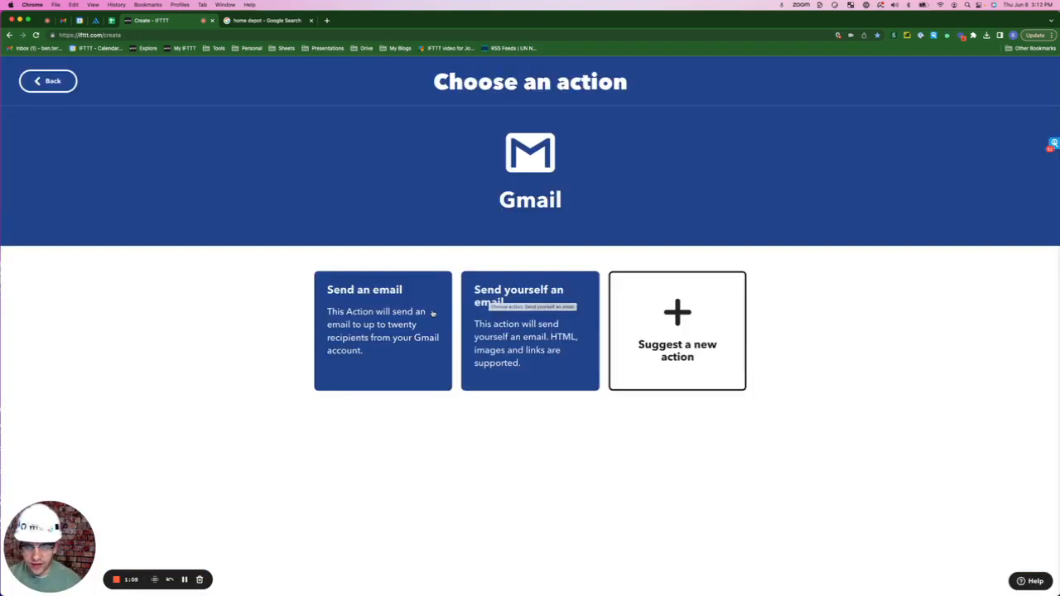
pyautogui.click(383, 331)
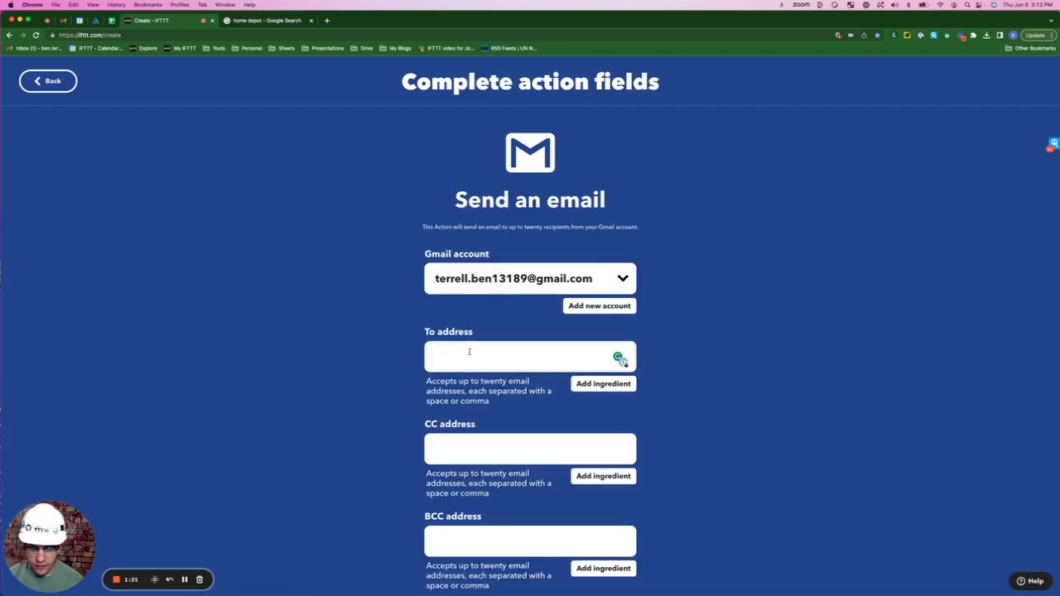
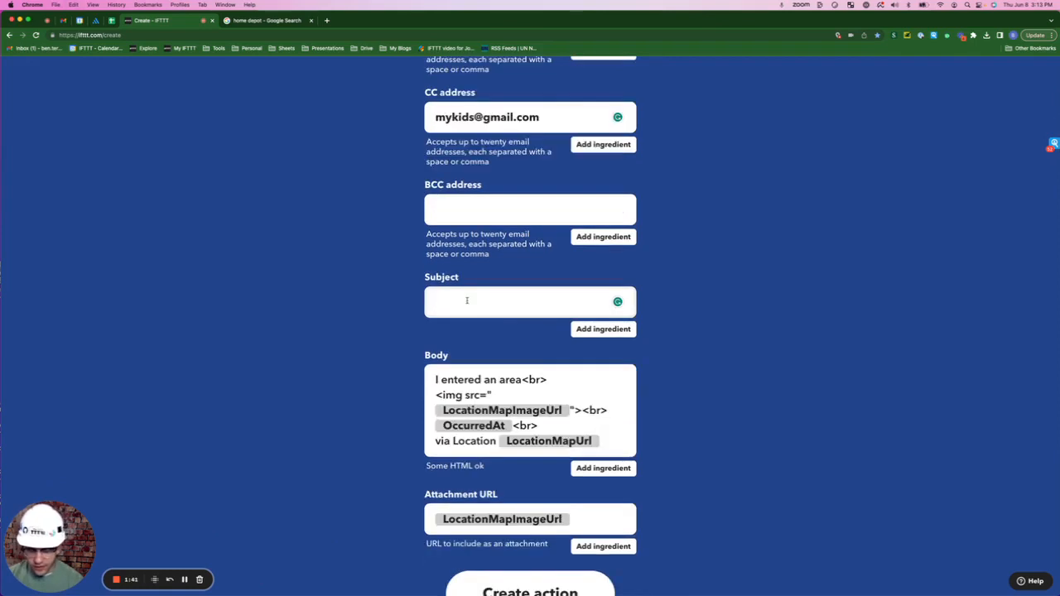
# Step: Set the subject to 'Im at Home Depot {{OccurredAt}}' and edit the word Im
pyautogui.write('Im at Home Depot {{OccurredAt}}')
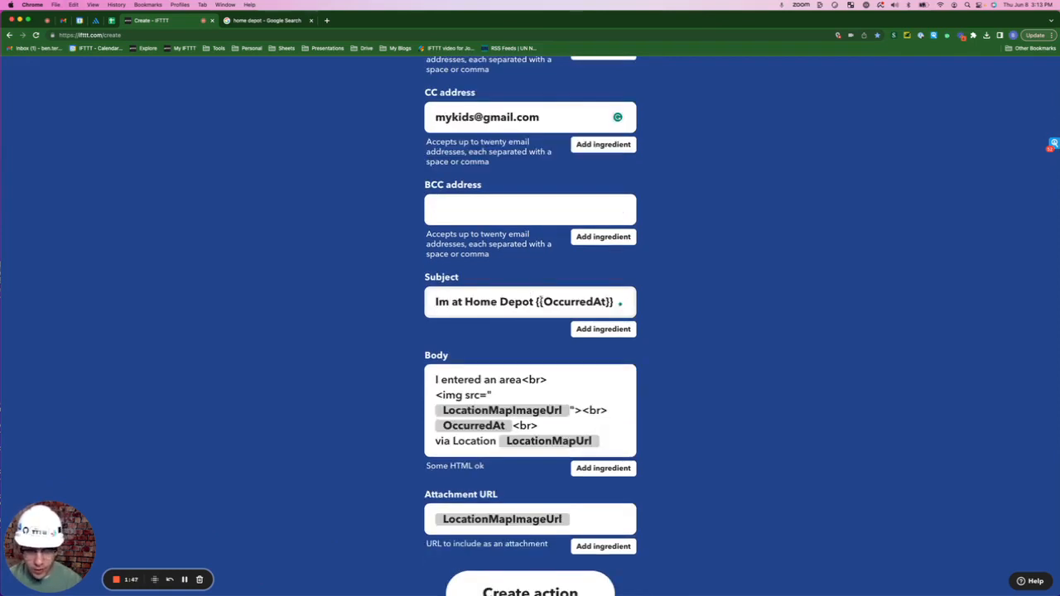
pyautogui.click(447, 302)
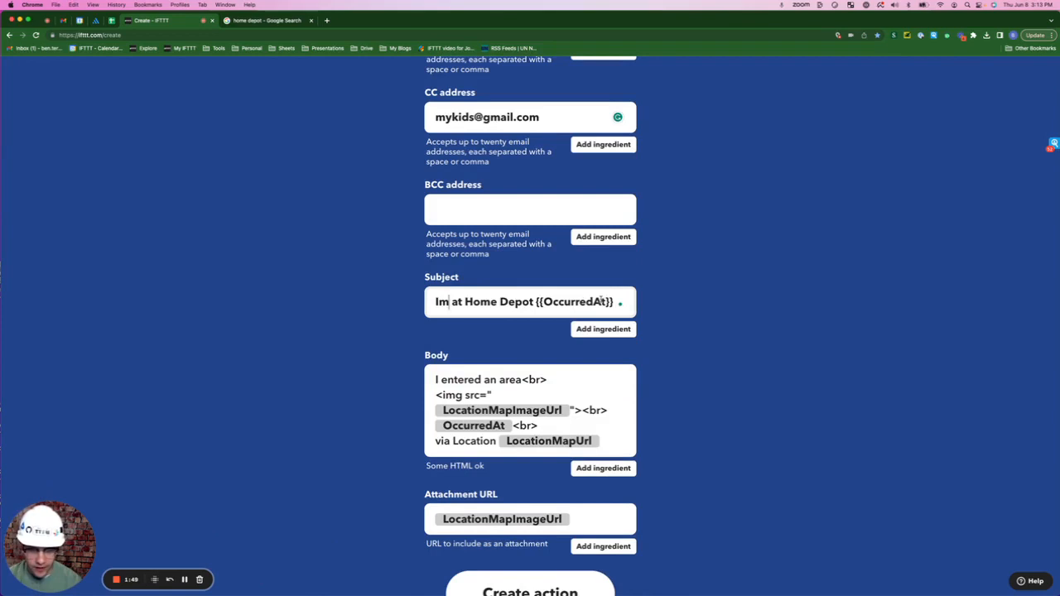